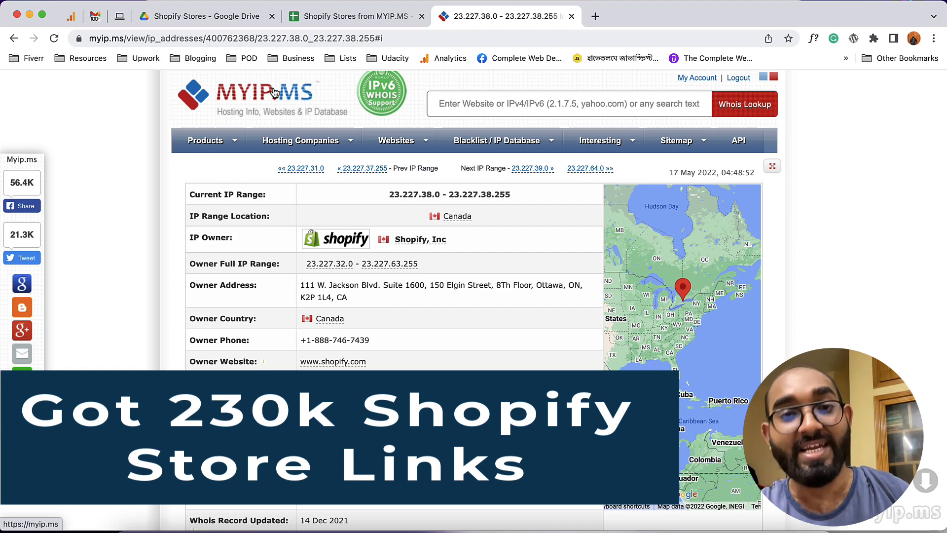
{"action": "mouse_move", "coordinate": [273, 129]}
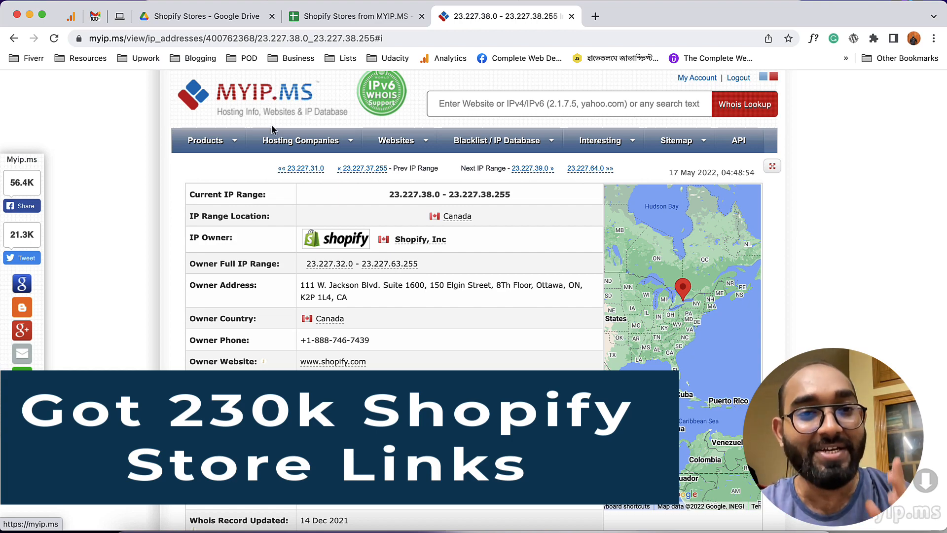
- Scroll down and view all records for the 23.227.38.x Shopify IP range
{"action": "scroll", "scroll_direction": "down", "scroll_amount": 3}
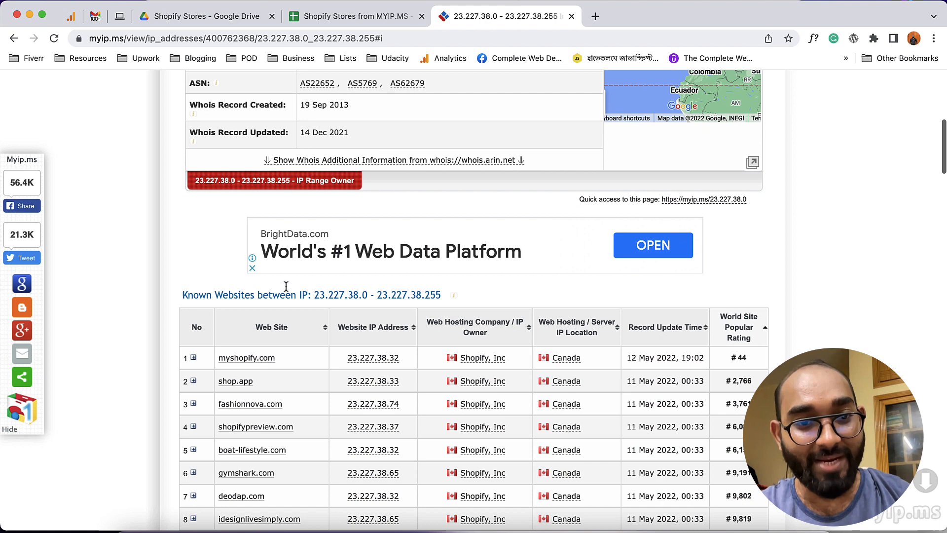
{"action": "scroll", "scroll_direction": "down", "scroll_amount": 3}
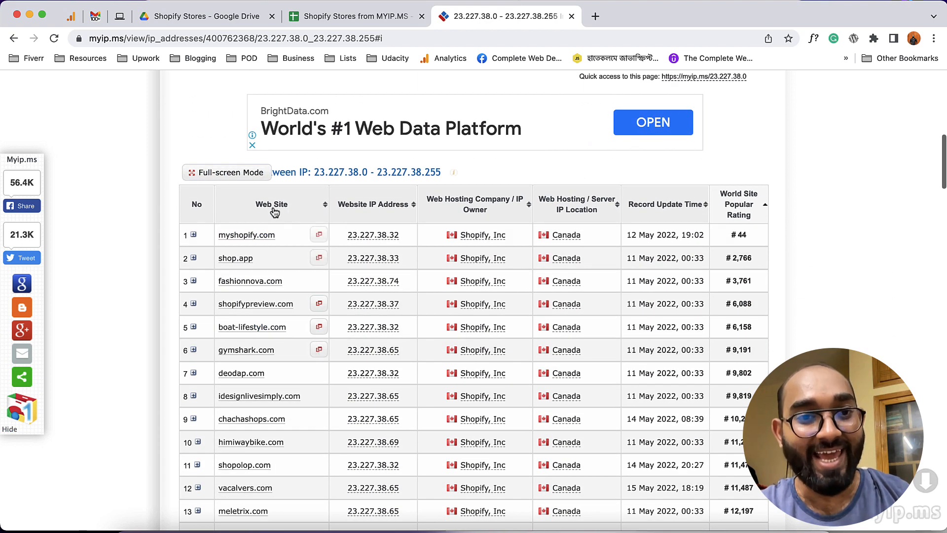
{"action": "mouse_move", "coordinate": [757, 206]}
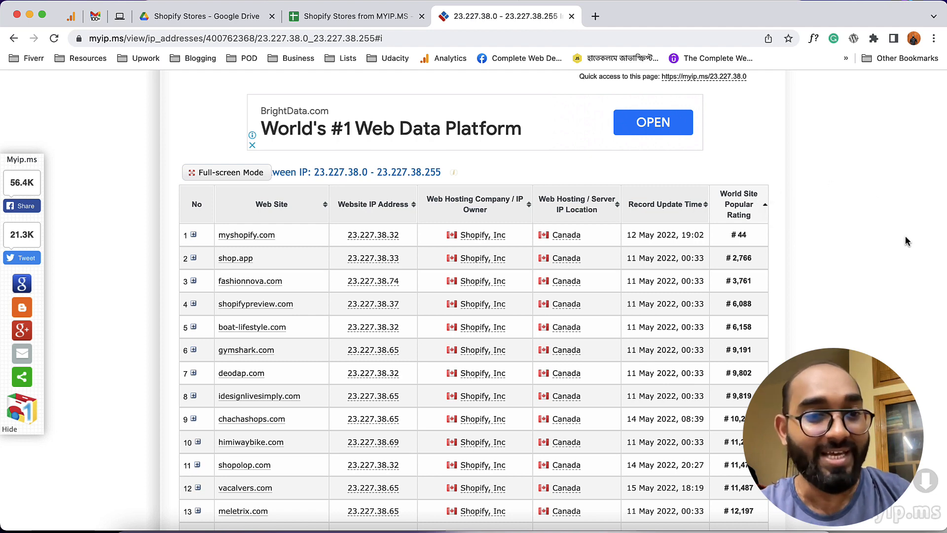
{"action": "scroll", "scroll_direction": "down", "scroll_amount": 3}
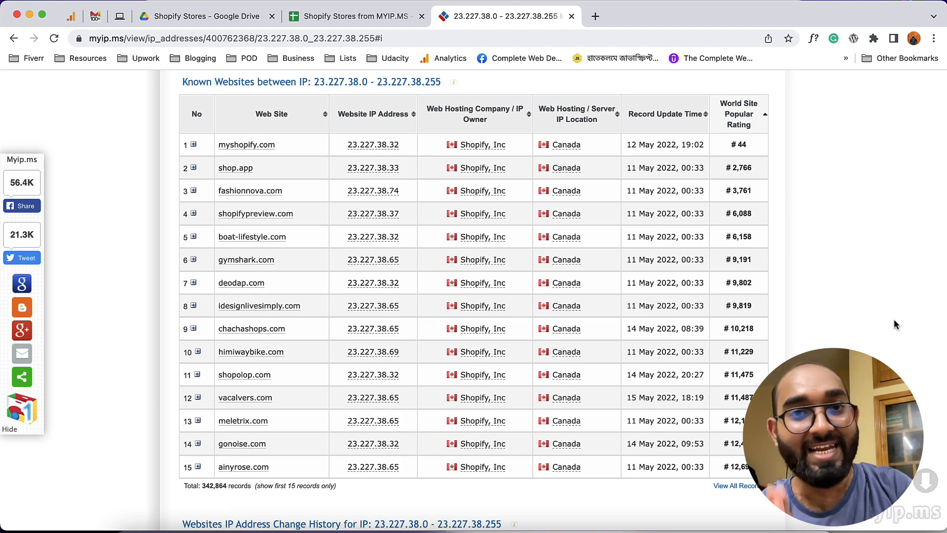
{"action": "mouse_move", "coordinate": [911, 192]}
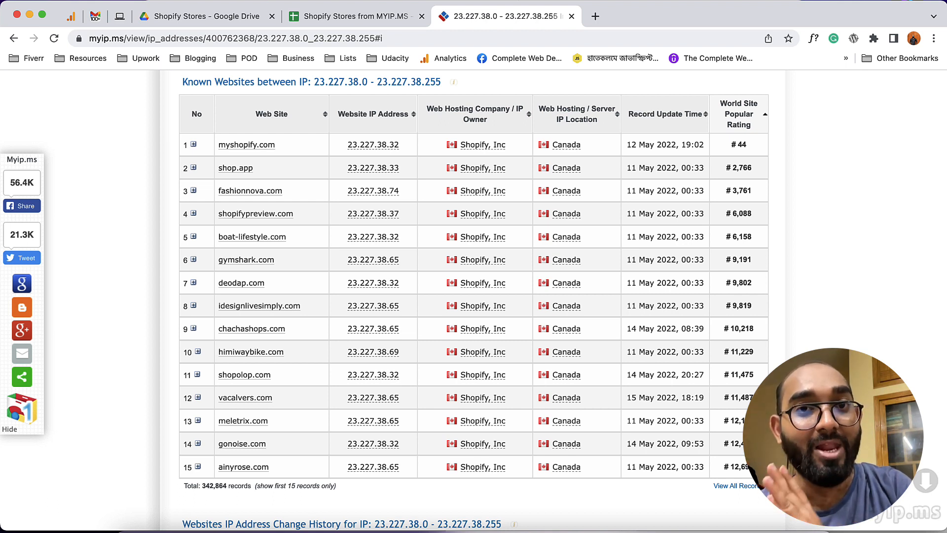
{"action": "mouse_move", "coordinate": [806, 91]}
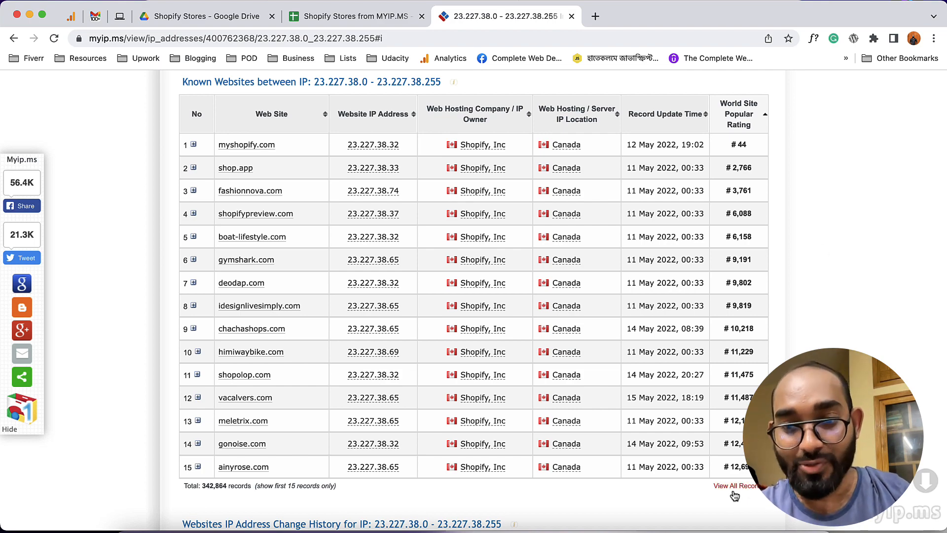
{"action": "left_click", "coordinate": [737, 485]}
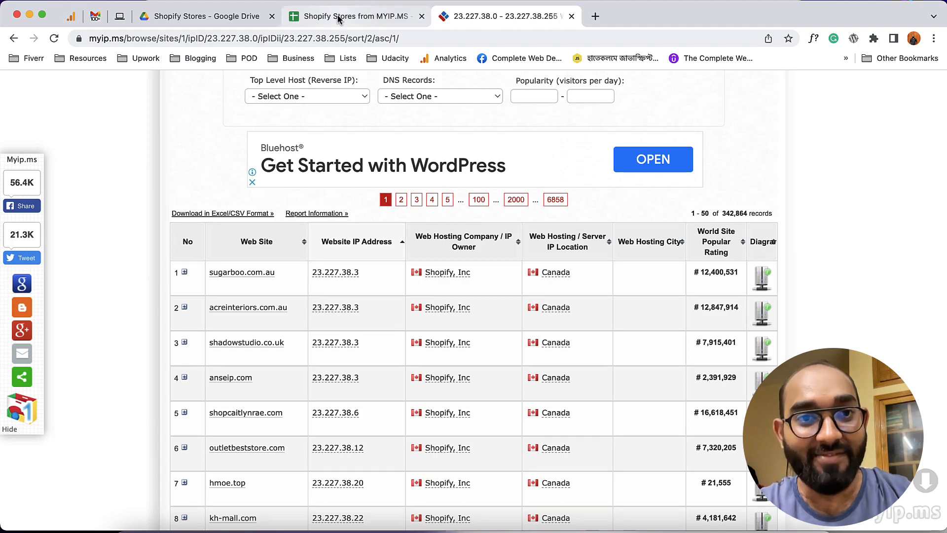
- Switch to the 'Shopify Stores from MYIP.MS' spreadsheet and scroll to its top
{"action": "left_click", "coordinate": [352, 17]}
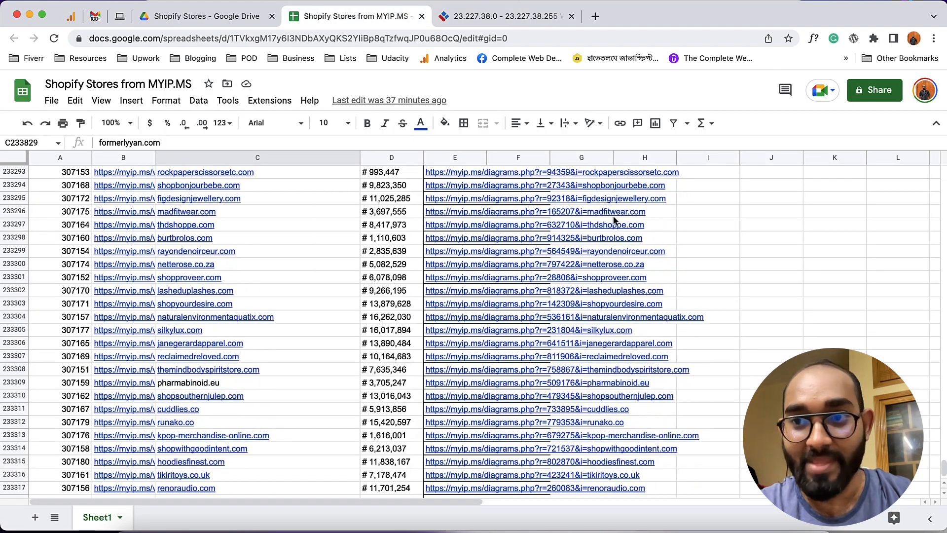
{"action": "scroll", "scroll_direction": "up", "scroll_amount": 3}
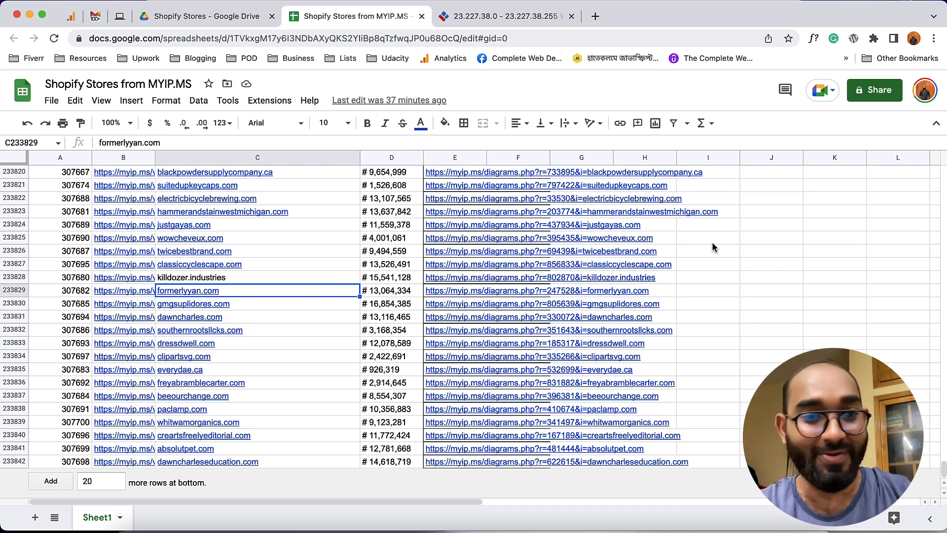
{"action": "mouse_move", "coordinate": [795, 249]}
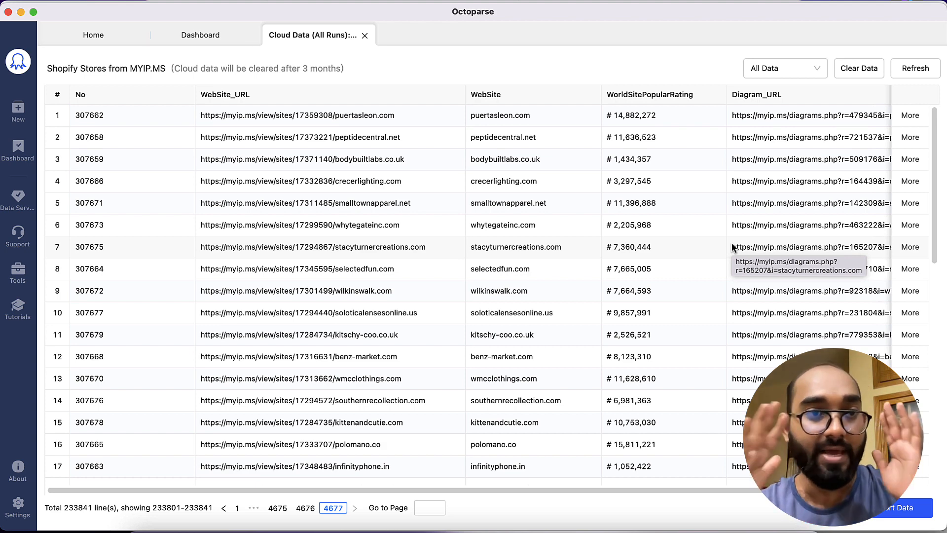
{"action": "mouse_move", "coordinate": [242, 505]}
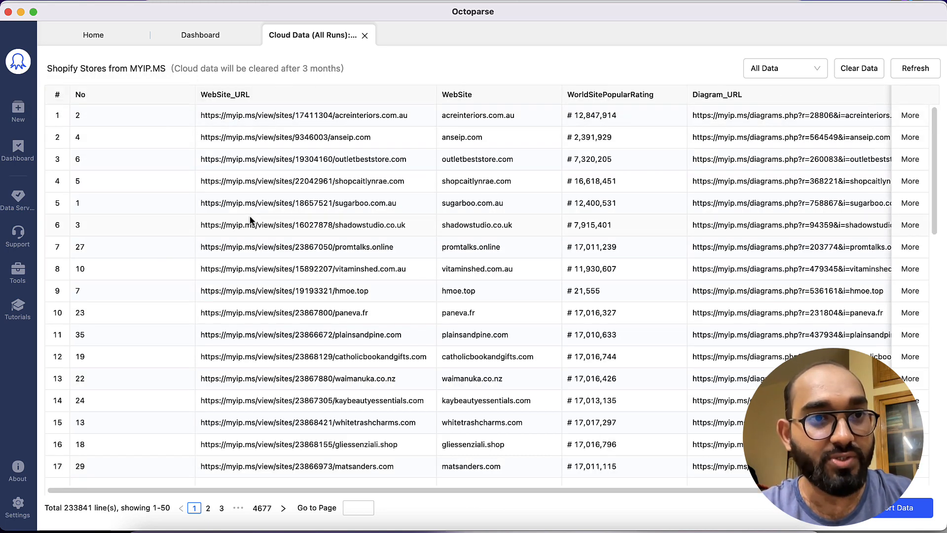
- Browse the first page of Octoparse cloud data showing scraped store URLs and ratings
{"action": "scroll", "scroll_direction": "down", "scroll_amount": 3}
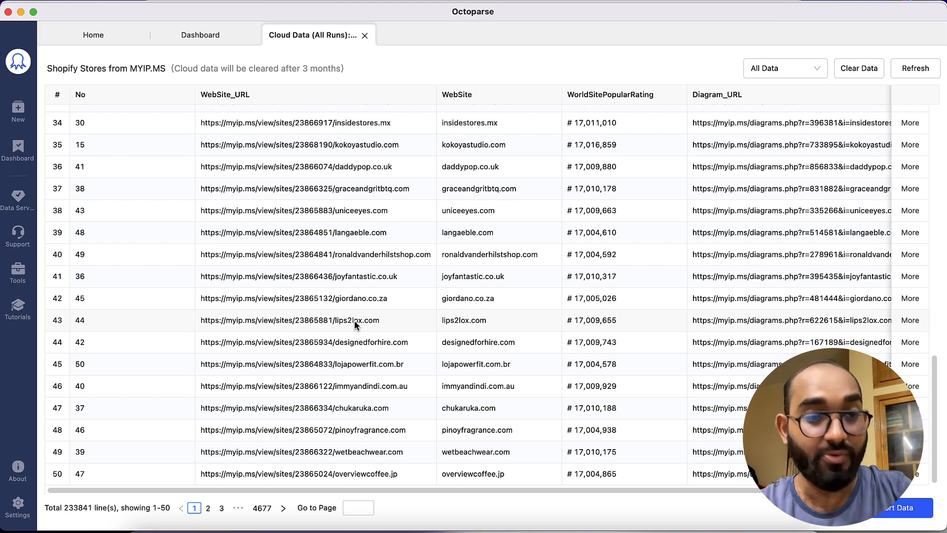
{"action": "mouse_move", "coordinate": [356, 326]}
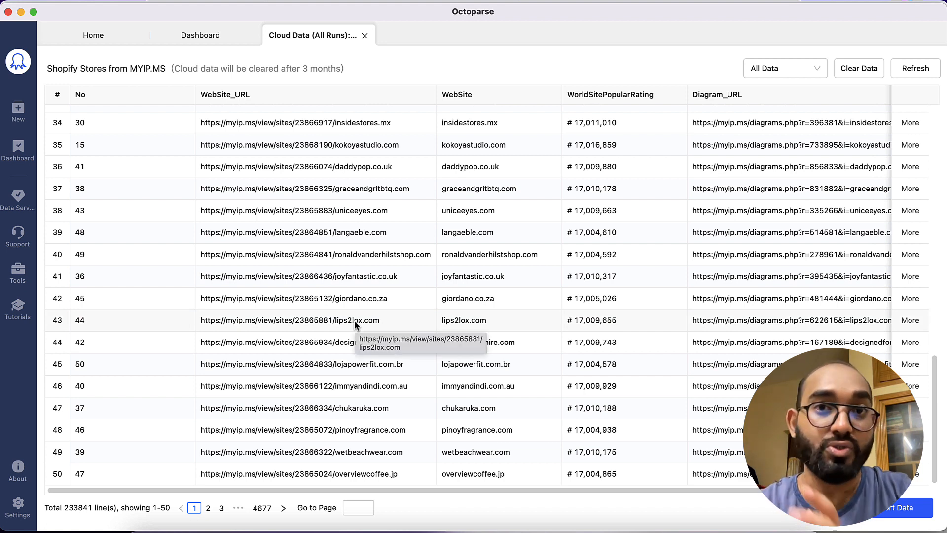
{"action": "mouse_move", "coordinate": [349, 251]}
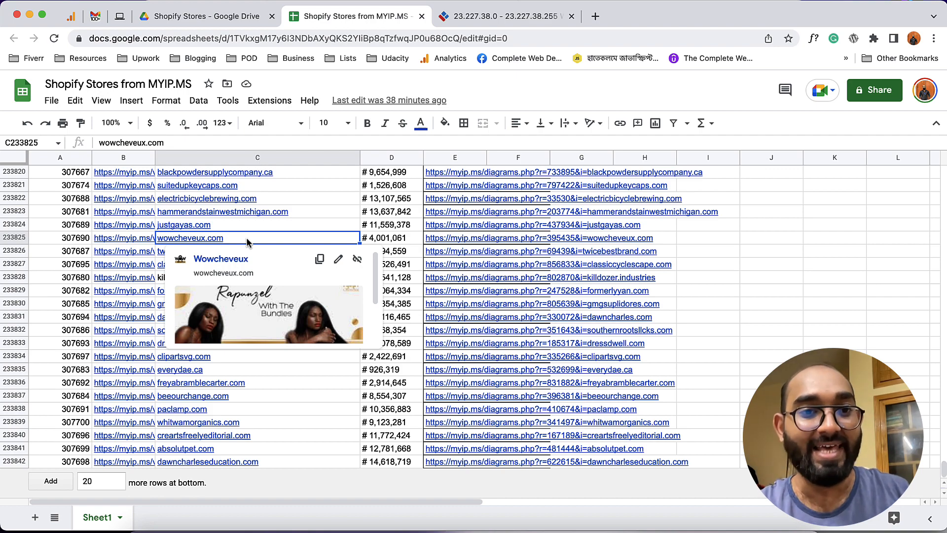
{"action": "mouse_move", "coordinate": [287, 200]}
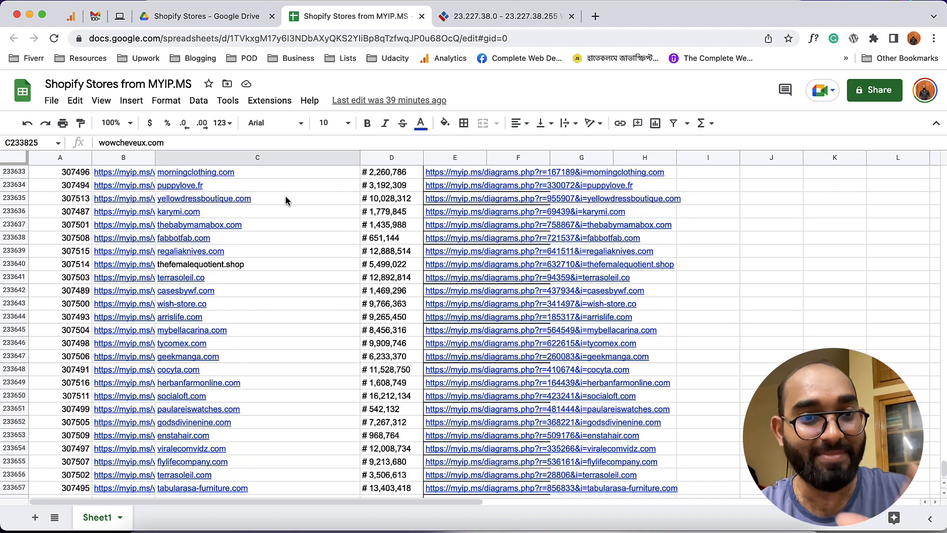
- Scroll through Sheet1's bottom rows near row 233,000 with store links and ratings
{"action": "scroll", "scroll_direction": "up", "scroll_amount": 3}
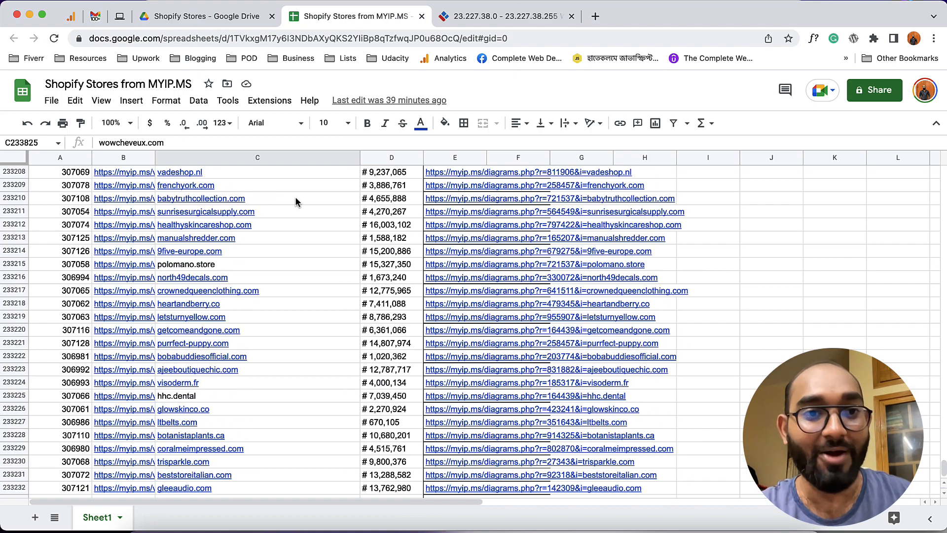
{"action": "scroll", "scroll_direction": "up", "scroll_amount": 3}
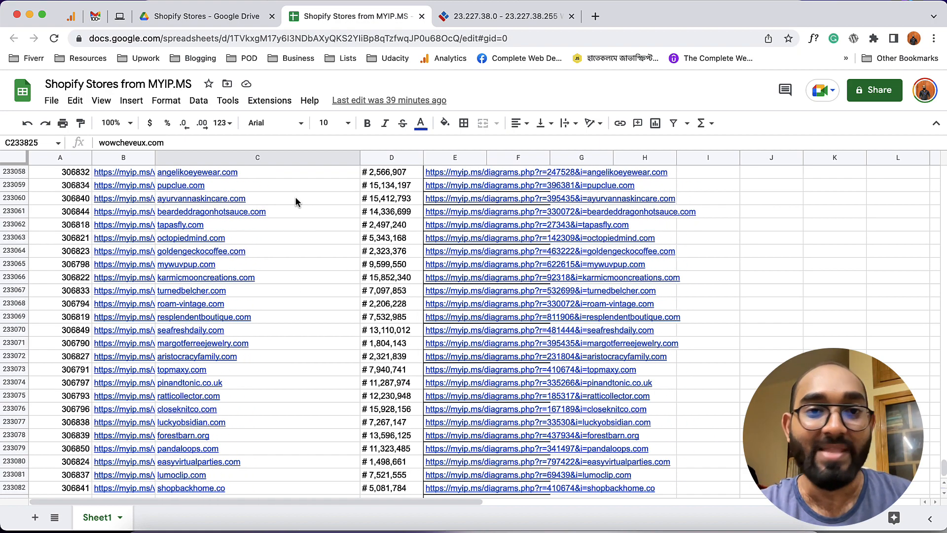
{"action": "scroll", "scroll_direction": "up", "scroll_amount": 3}
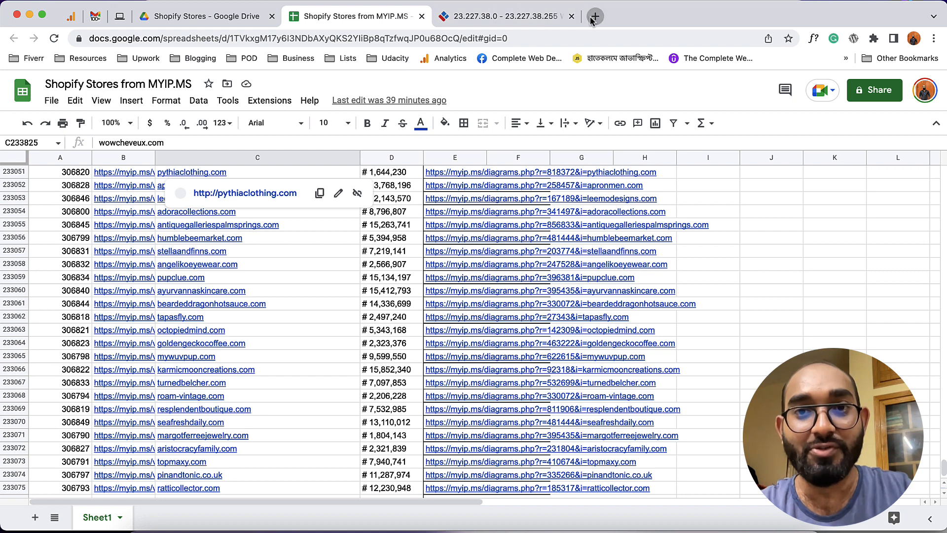
- Open a new tab and navigate to Azharul Rafy's YouTube channel
{"action": "left_click", "coordinate": [597, 16]}
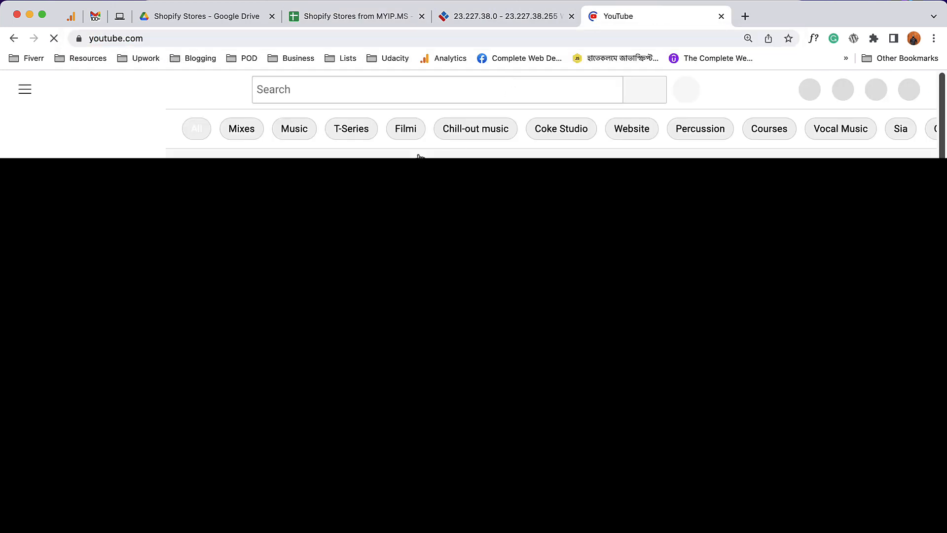
{"action": "type", "text": "azharul raft"}
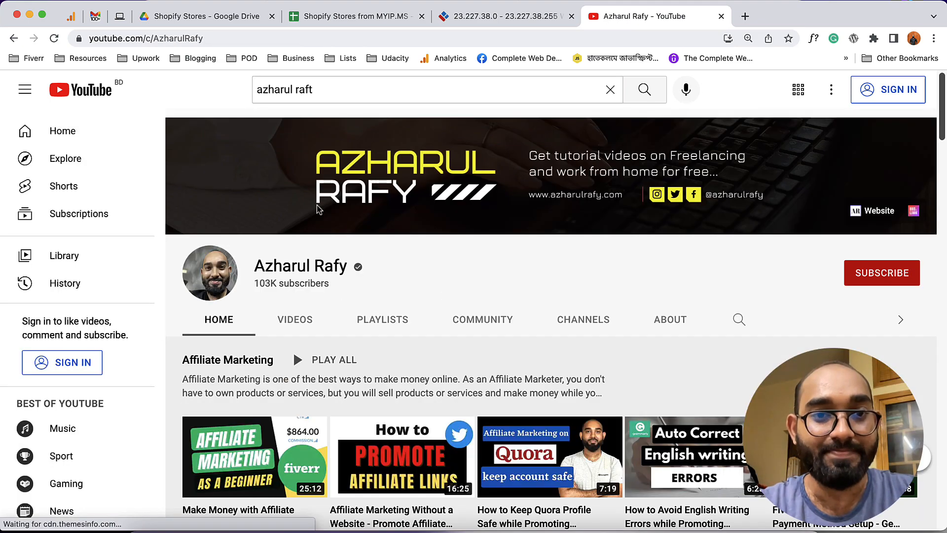
- Search the channel's videos for 'shopify'
{"action": "left_click", "coordinate": [738, 319]}
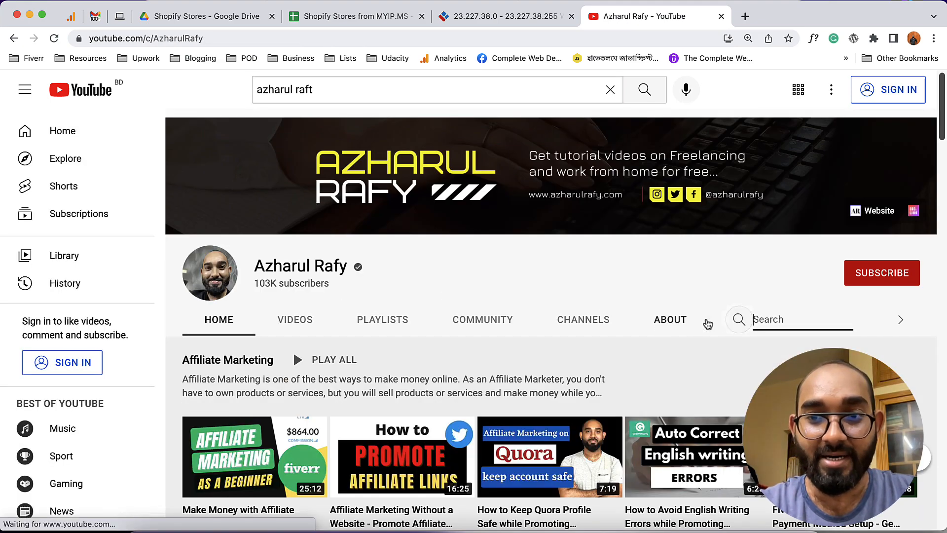
{"action": "type", "text": "shopi"}
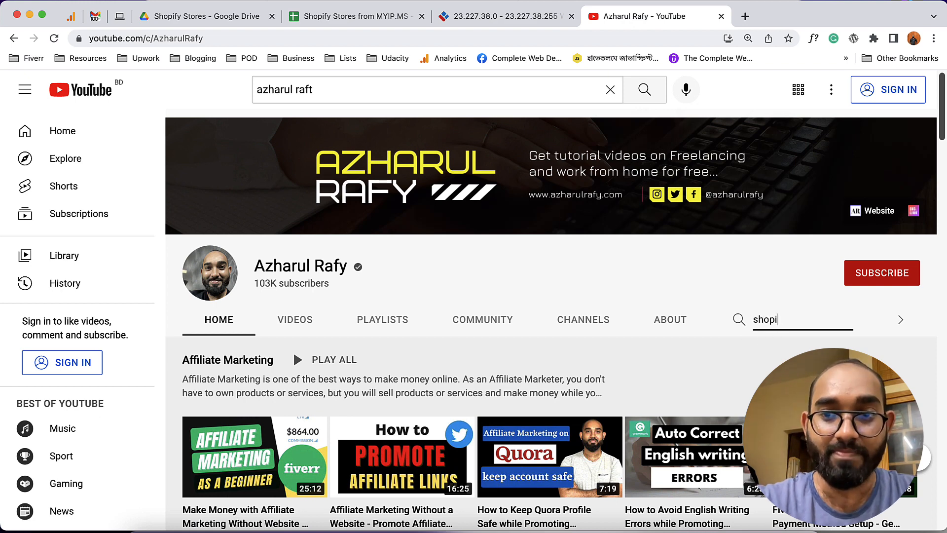
{"action": "key", "text": "Enter"}
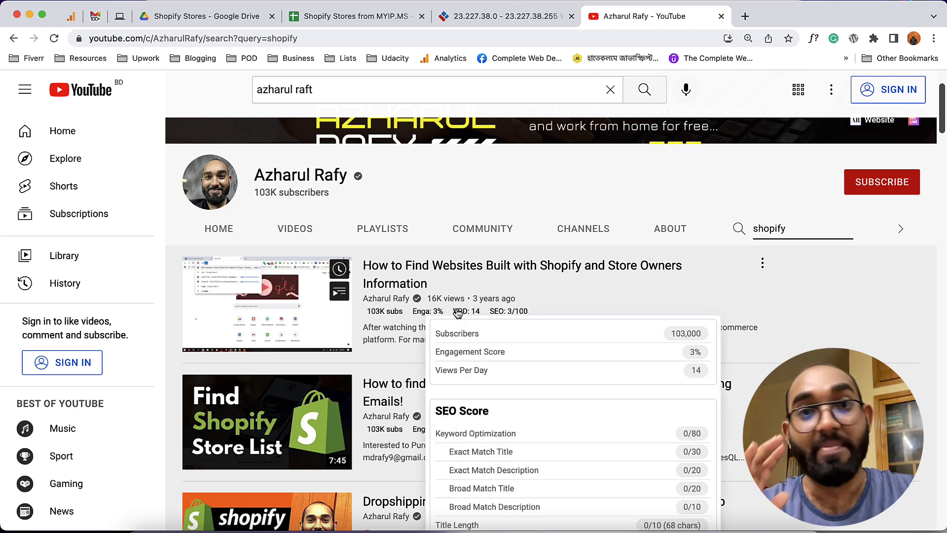
{"action": "mouse_move", "coordinate": [308, 320]}
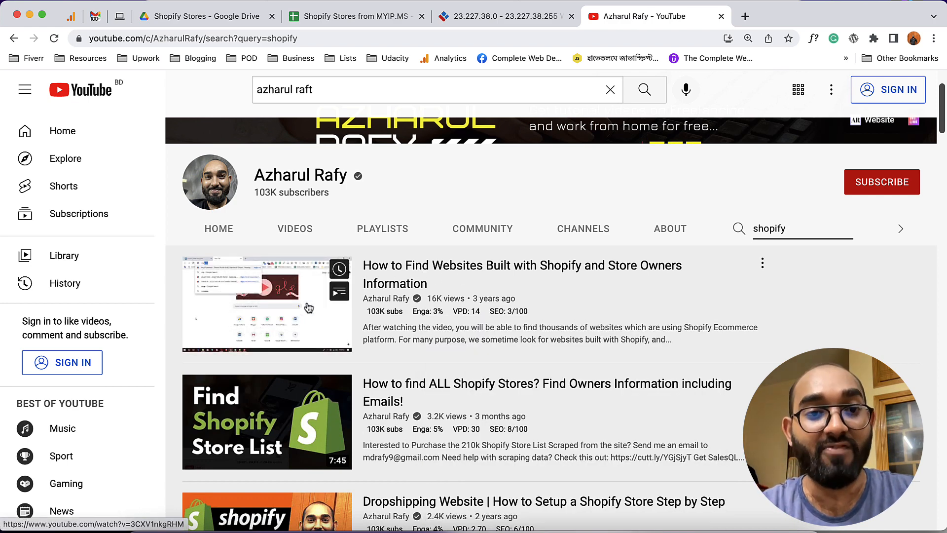
{"action": "scroll", "scroll_direction": "down", "scroll_amount": 3}
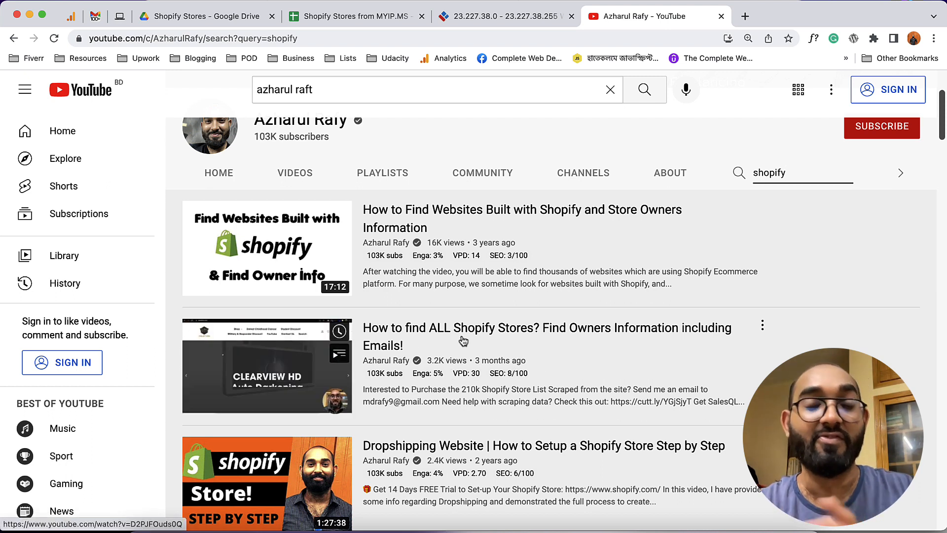
{"action": "mouse_move", "coordinate": [444, 347]}
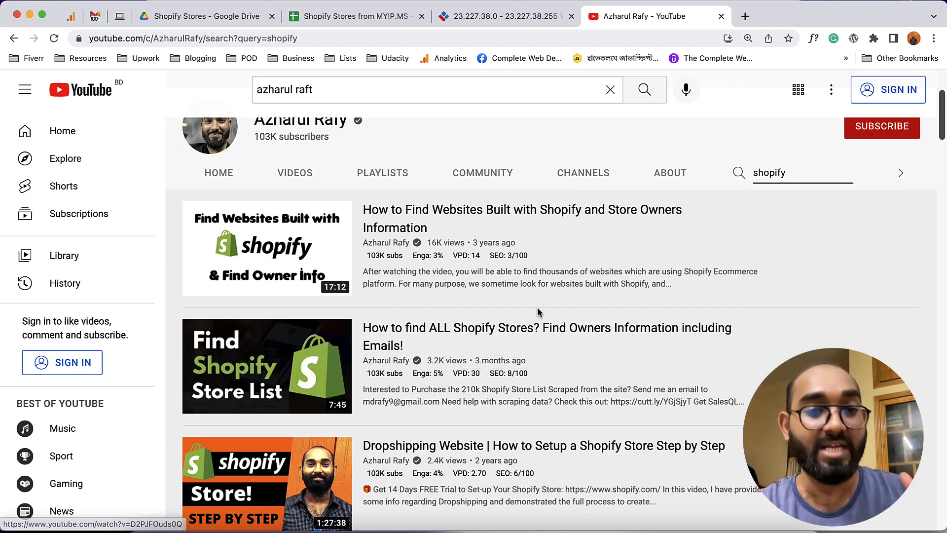
{"action": "mouse_move", "coordinate": [438, 343]}
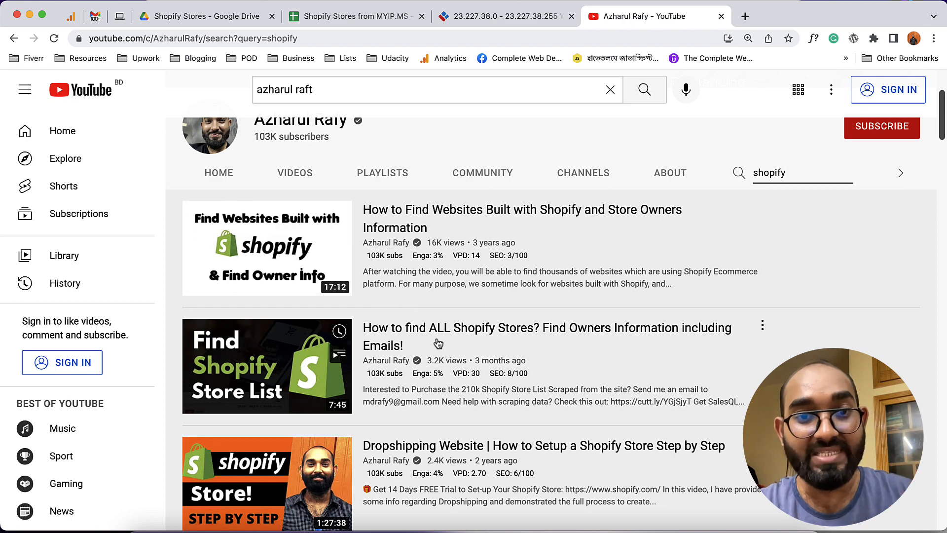
{"action": "mouse_move", "coordinate": [521, 301]}
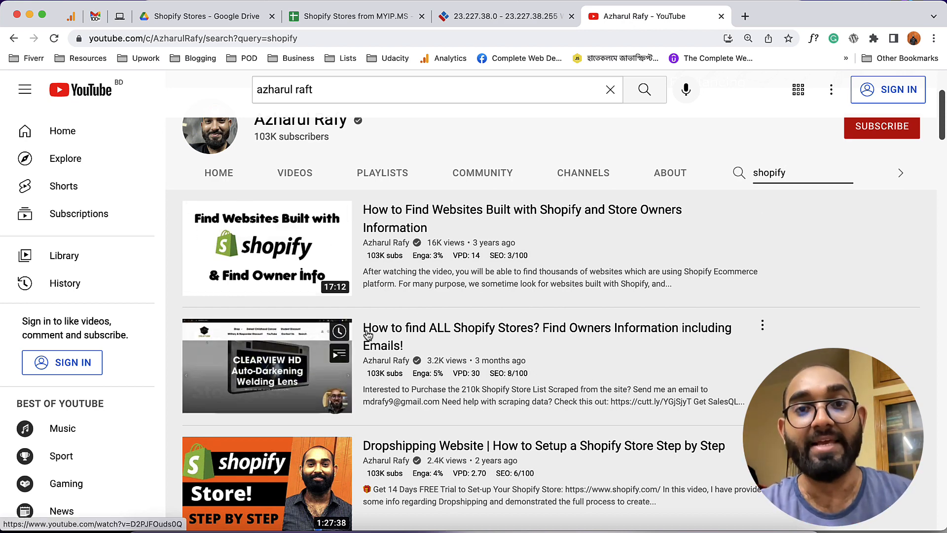
{"action": "mouse_move", "coordinate": [369, 335]}
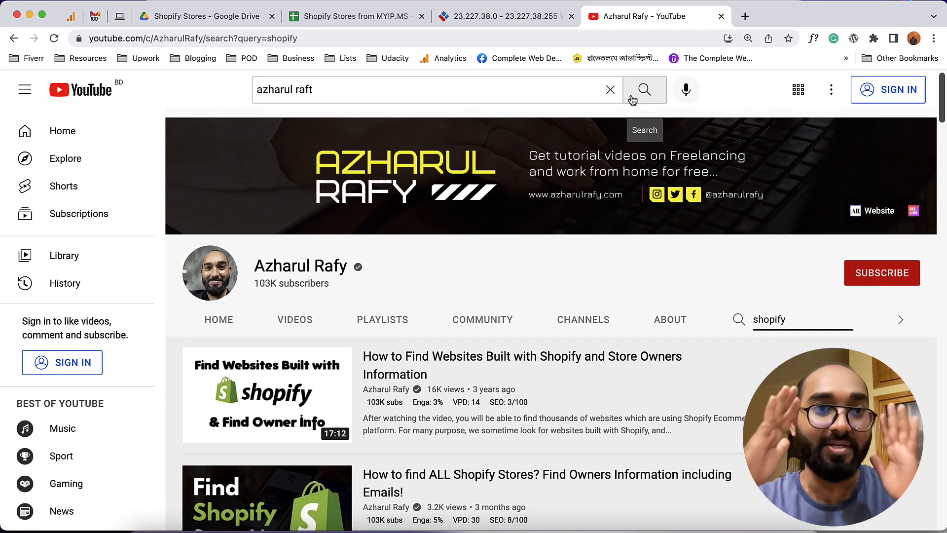
{"action": "mouse_move", "coordinate": [527, 231]}
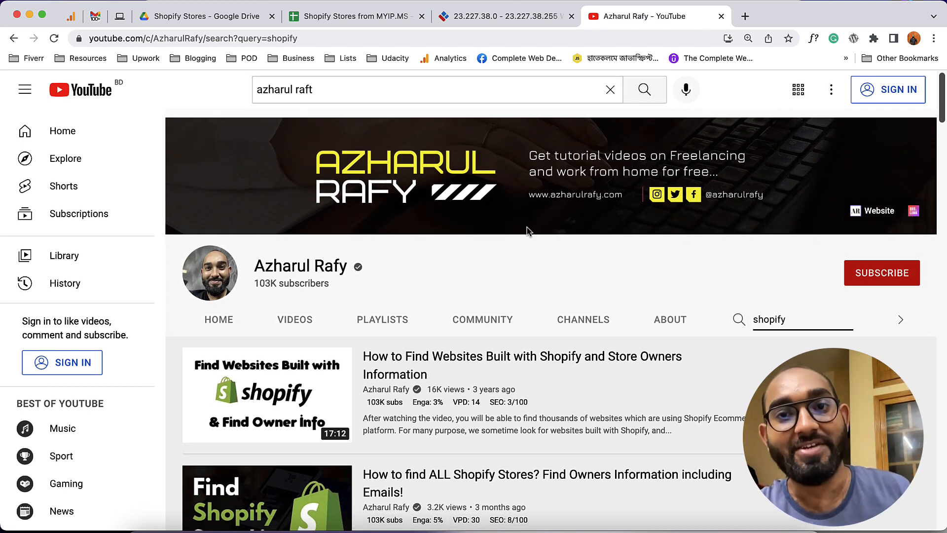
{"action": "mouse_move", "coordinate": [522, 222]}
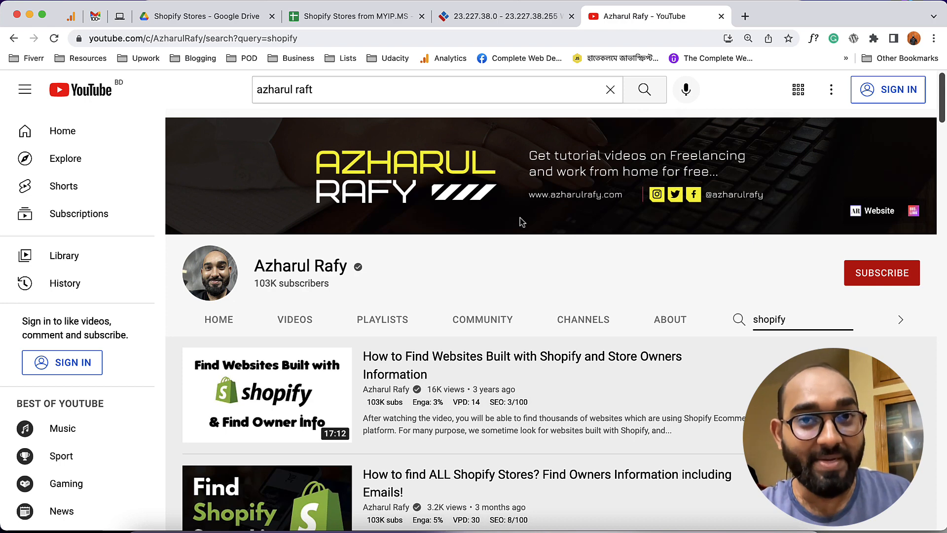